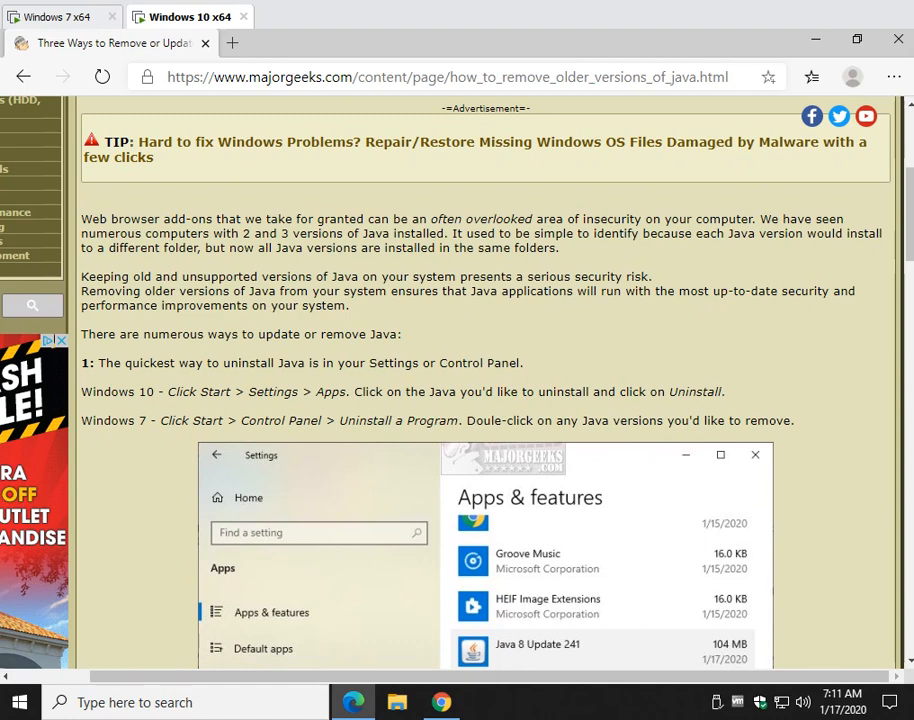
Step: On the Windows 7 VM, start uninstalling Java 8 Update 241 from Programs and Features and confirm
{"action": "left_click", "coordinate": [60, 16]}
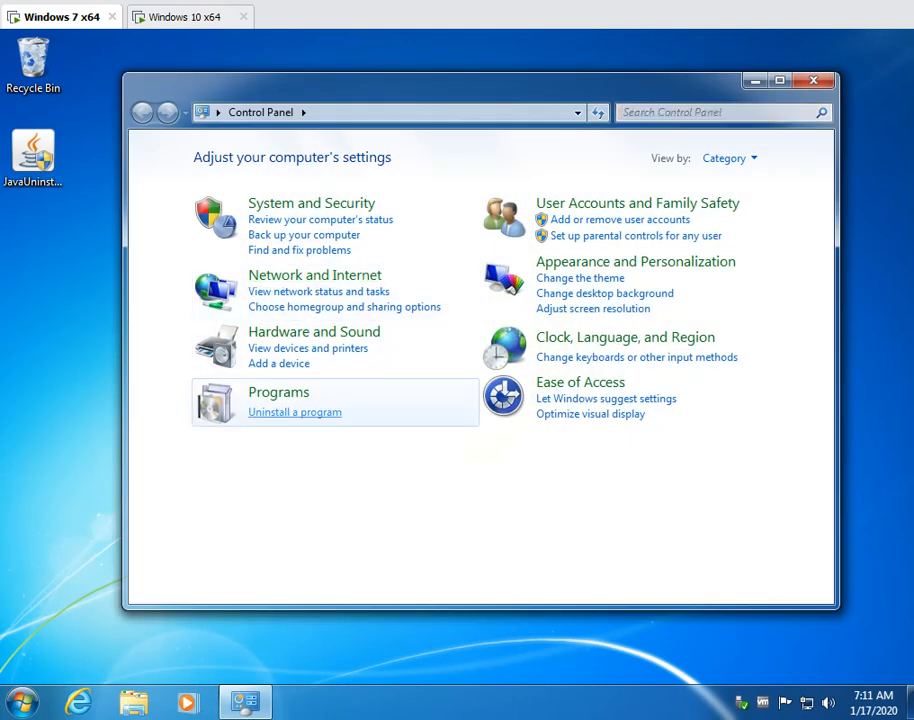
{"action": "left_click", "coordinate": [294, 412]}
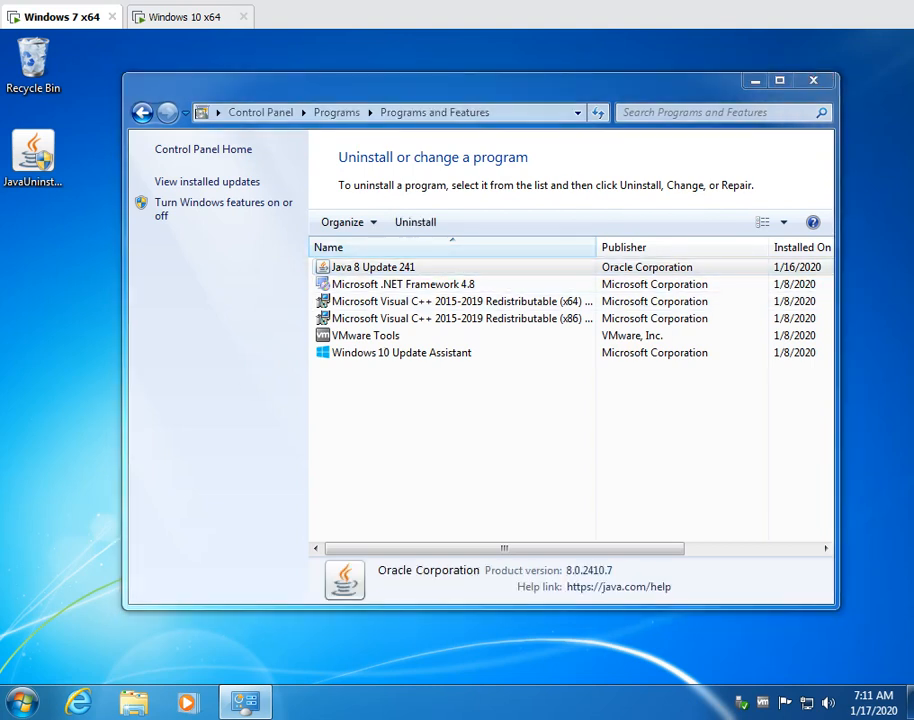
{"action": "left_click", "coordinate": [414, 220]}
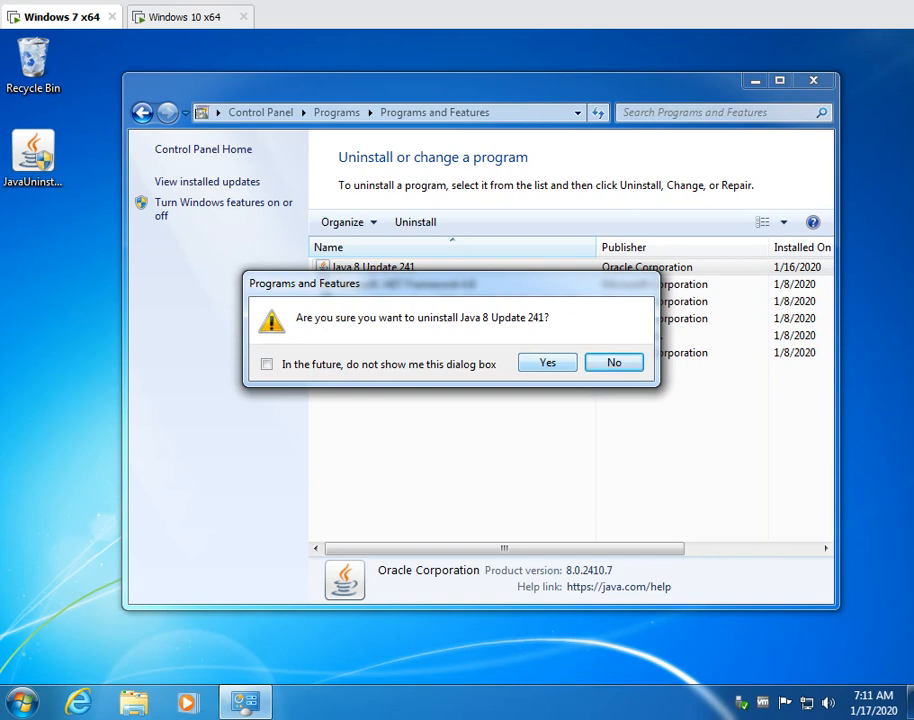
{"action": "left_click", "coordinate": [612, 362]}
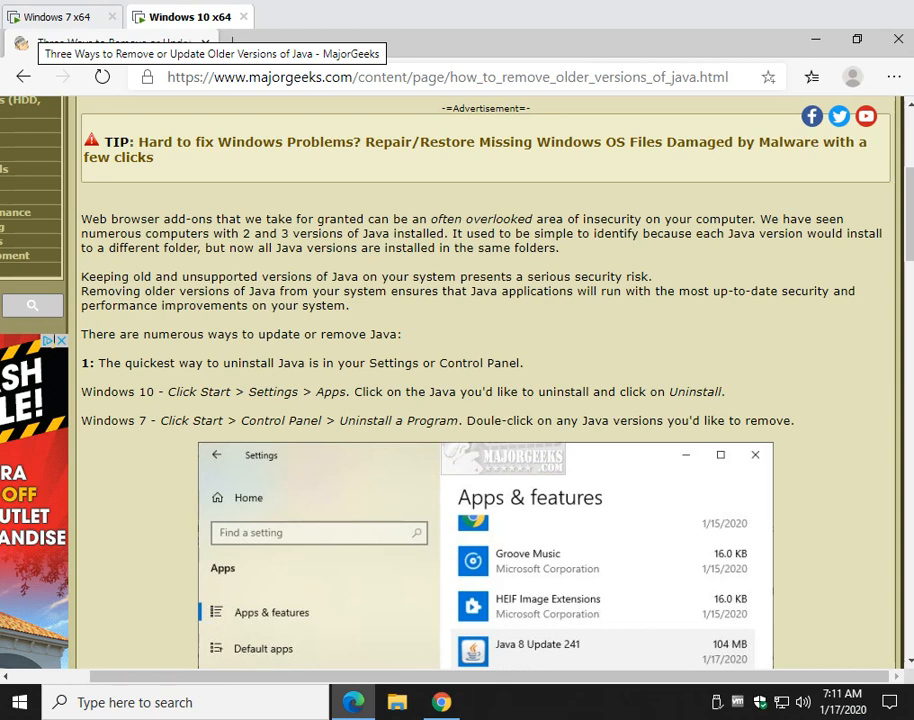
Step: In Windows 10 Settings > Apps & features, select Java 8 Update 241 to reveal Modify and Uninstall
{"action": "left_click", "coordinate": [20, 702]}
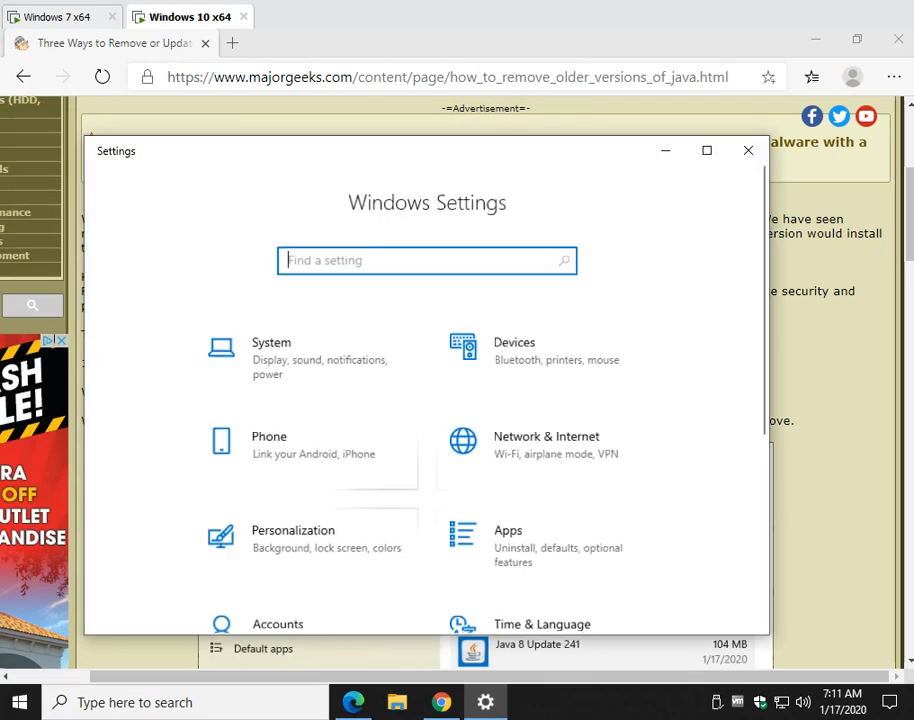
{"action": "scroll", "scroll_direction": "down", "scroll_amount": 3}
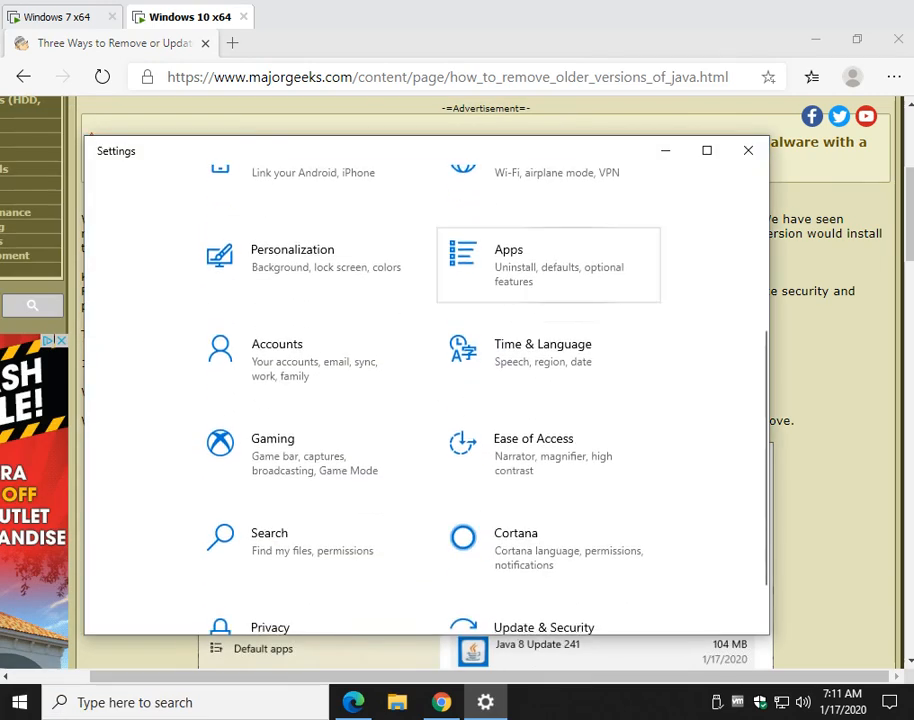
{"action": "left_click", "coordinate": [548, 264]}
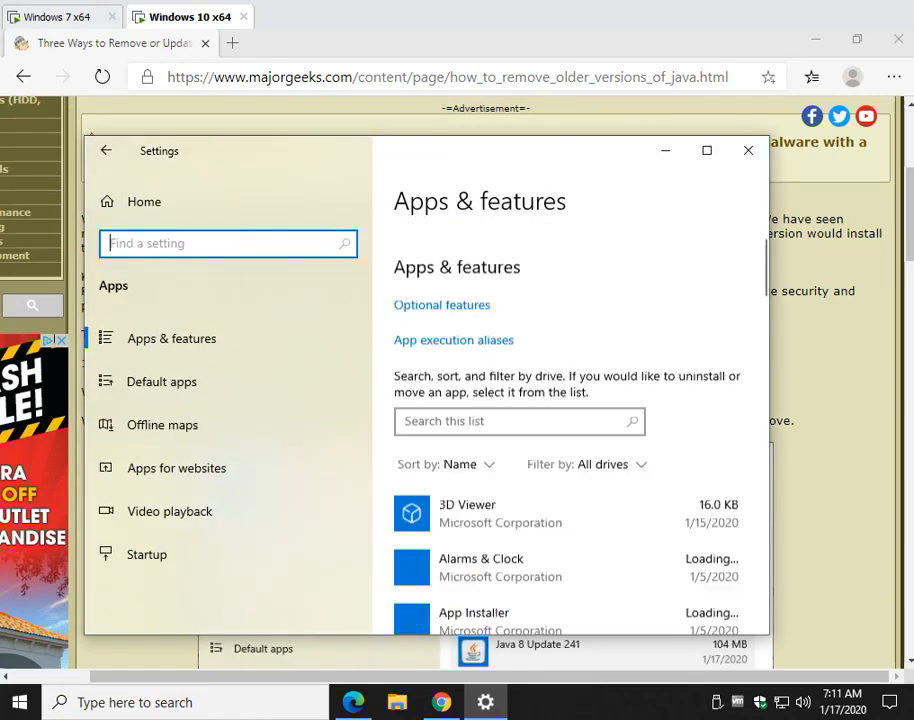
{"action": "scroll", "scroll_direction": "down", "scroll_amount": 3}
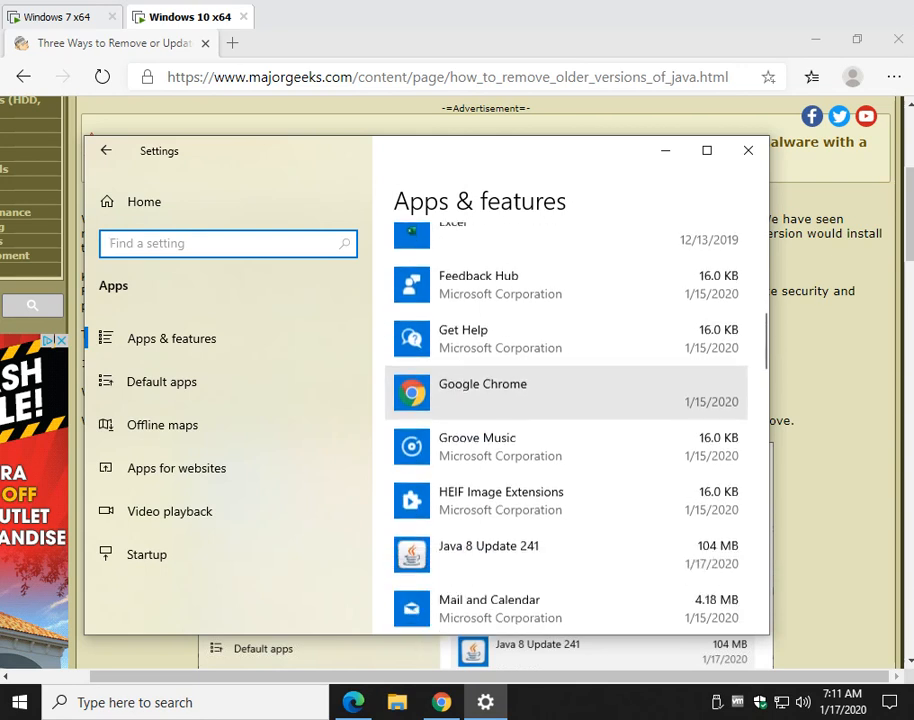
{"action": "left_click", "coordinate": [488, 546]}
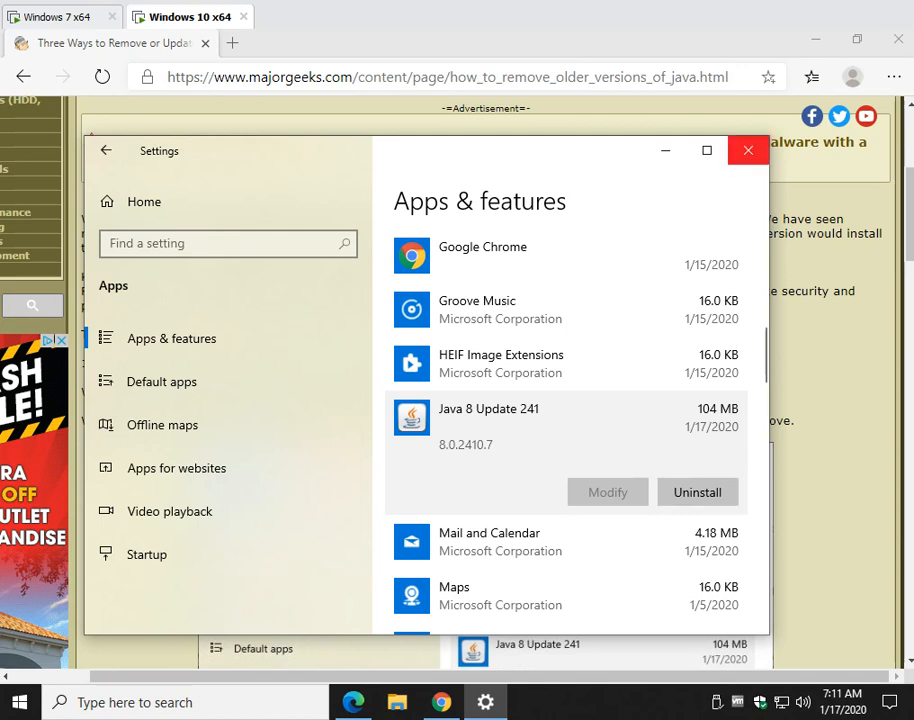
Step: Close Settings, scroll the article to the Java Uninstall Tool section and minimize Edge to the desktop
{"action": "left_click", "coordinate": [748, 150]}
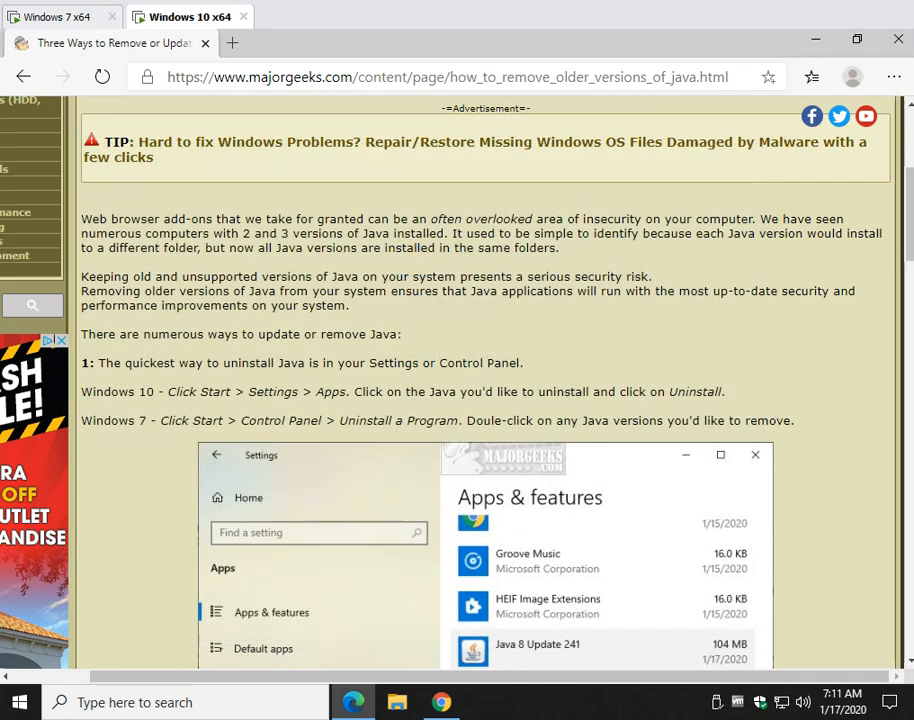
{"action": "scroll", "scroll_direction": "down", "scroll_amount": 3}
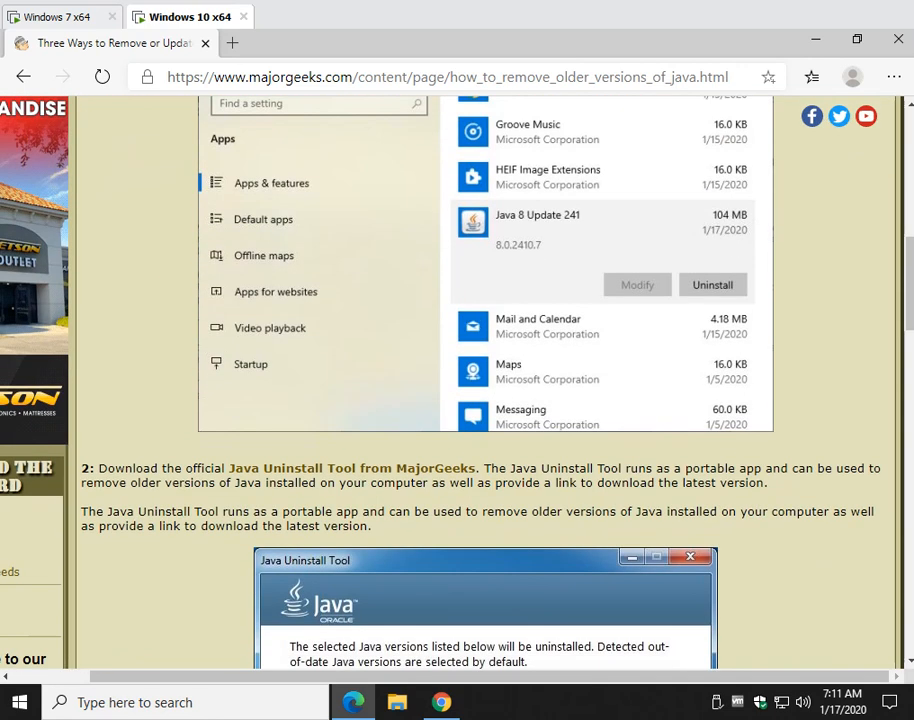
{"action": "scroll", "scroll_direction": "down", "scroll_amount": 3}
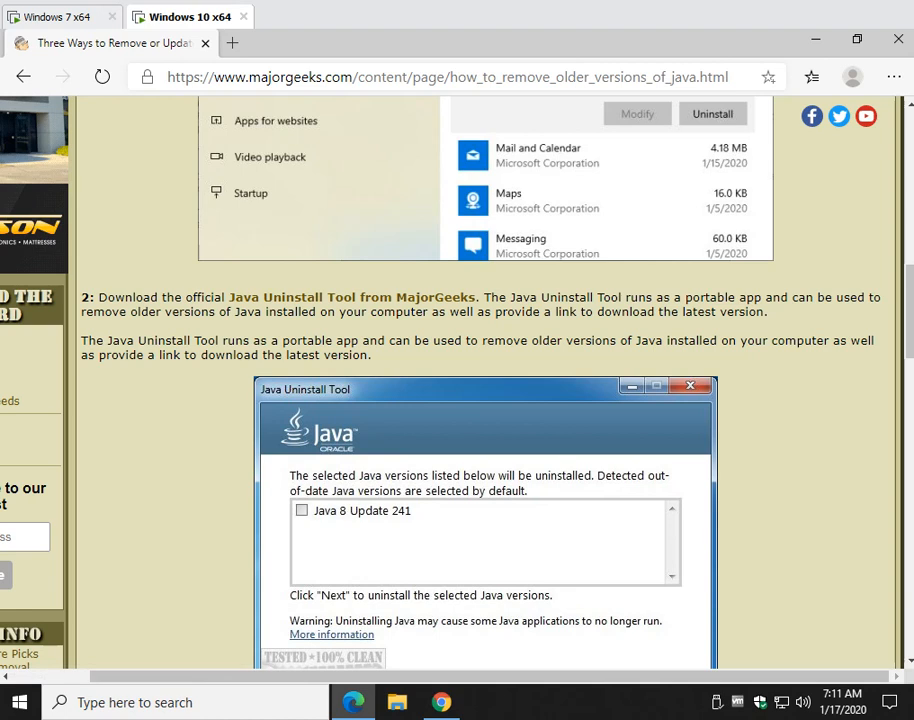
{"action": "scroll", "scroll_direction": "down", "scroll_amount": 3}
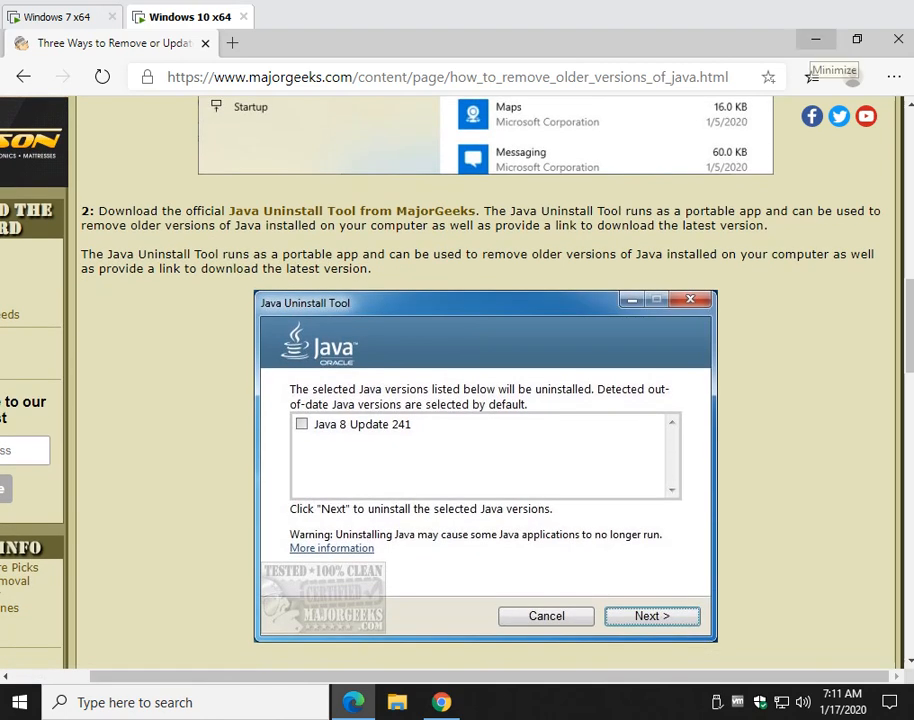
{"action": "left_click", "coordinate": [816, 38]}
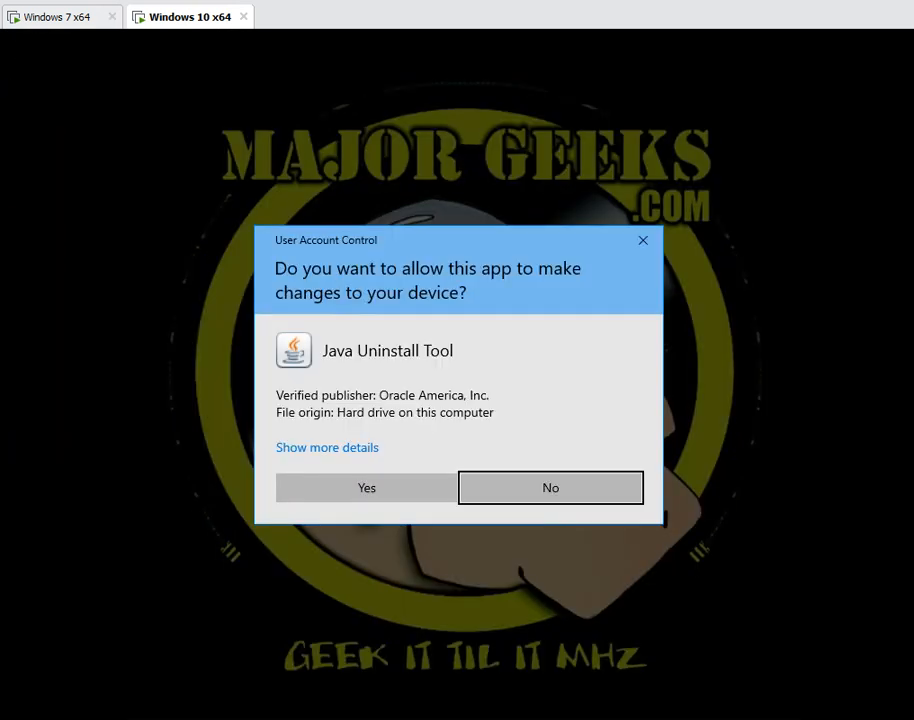
Step: Launch JavaUninstallTool, approve the permission prompt, agree and confirm continuing with the up-to-date version
{"action": "left_click", "coordinate": [550, 488]}
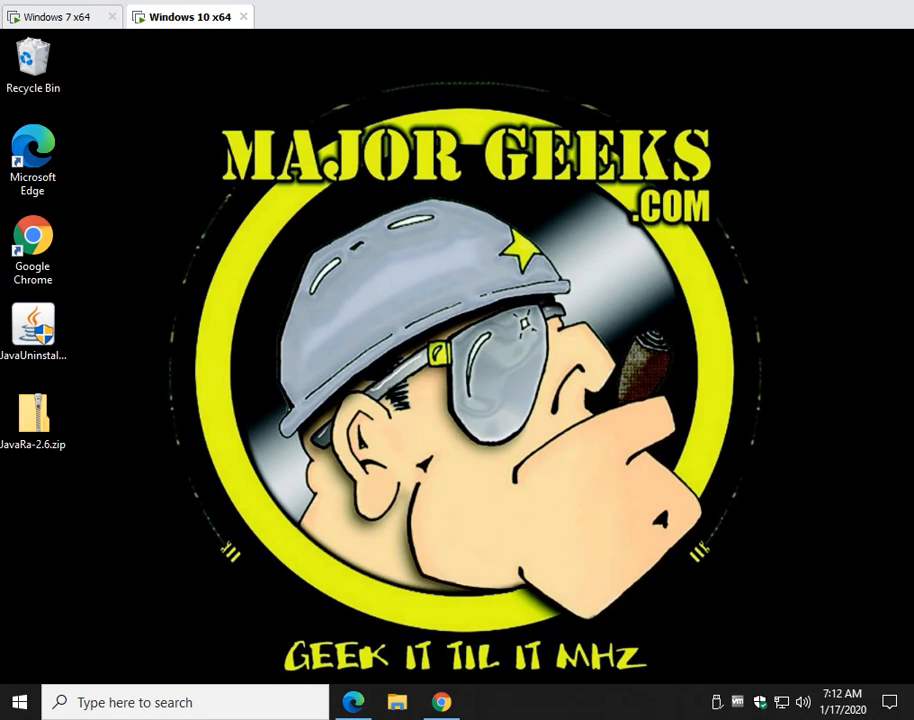
{"action": "double_click", "coordinate": [32, 330]}
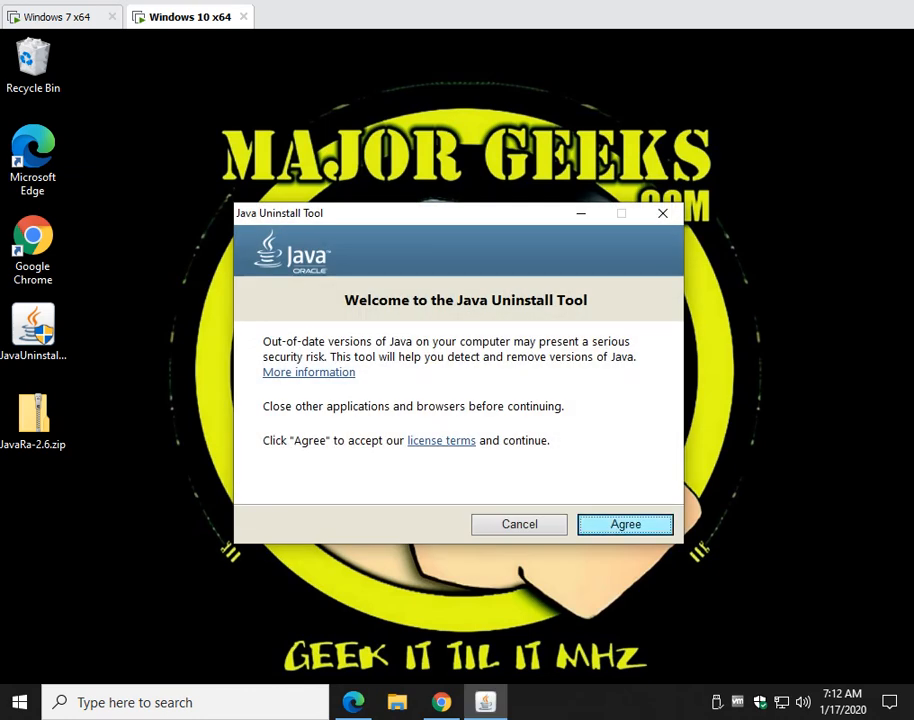
{"action": "left_click", "coordinate": [624, 524]}
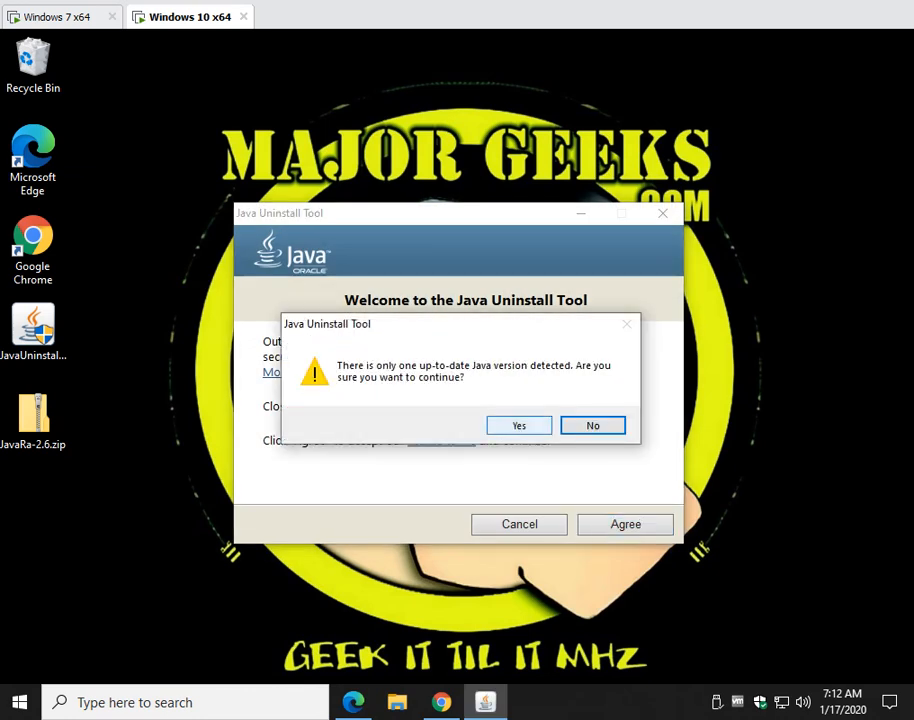
{"action": "mouse_move", "coordinate": [518, 424]}
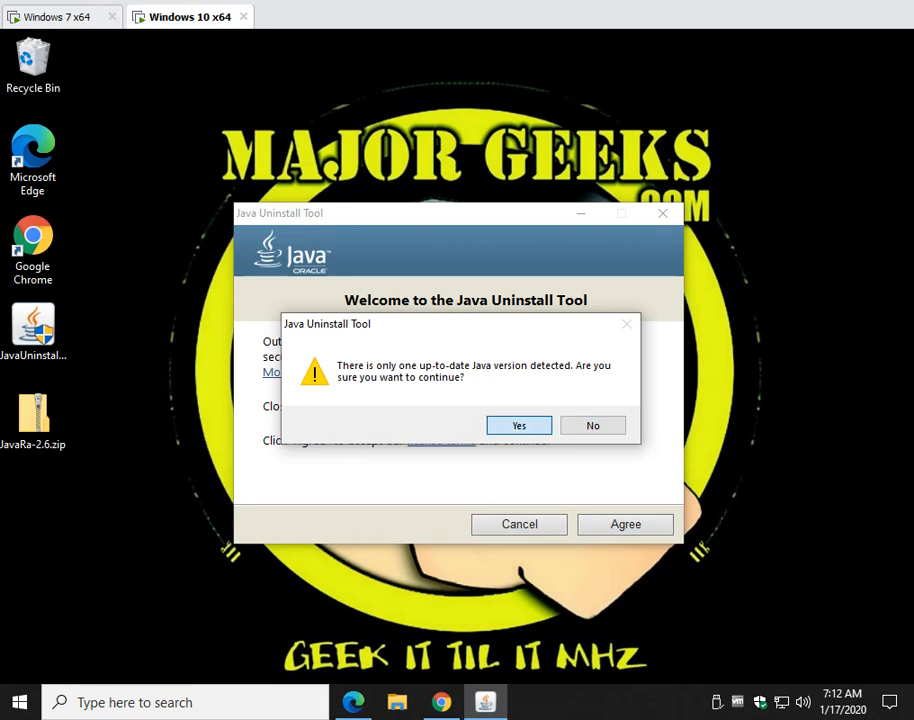
{"action": "left_click", "coordinate": [518, 424]}
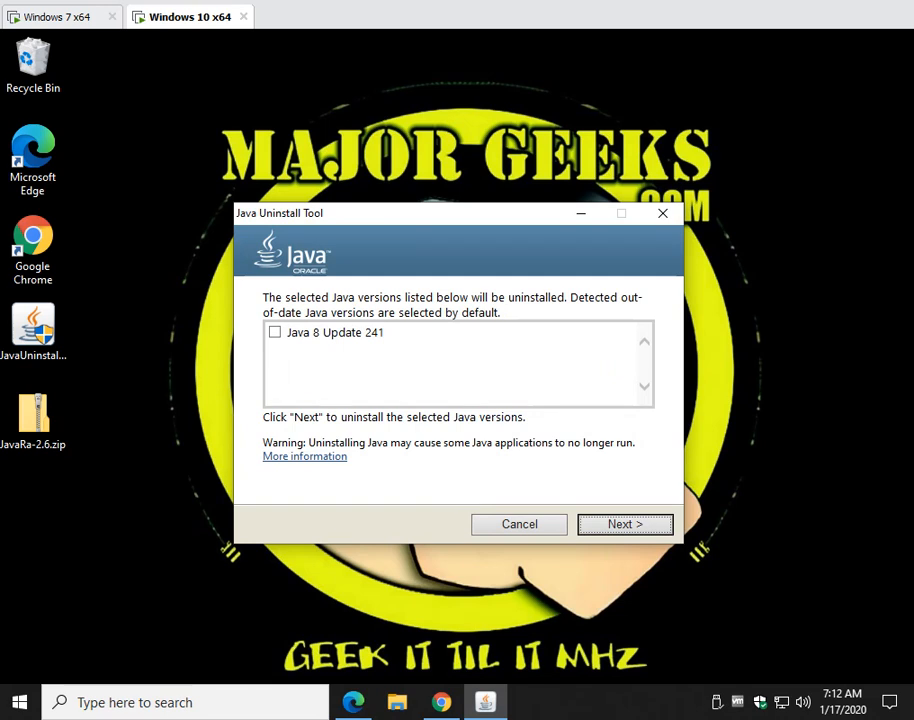
Step: Mark Java 8 Update 241 for removal, run the uninstall and close the tool after its results report
{"action": "left_click", "coordinate": [276, 332]}
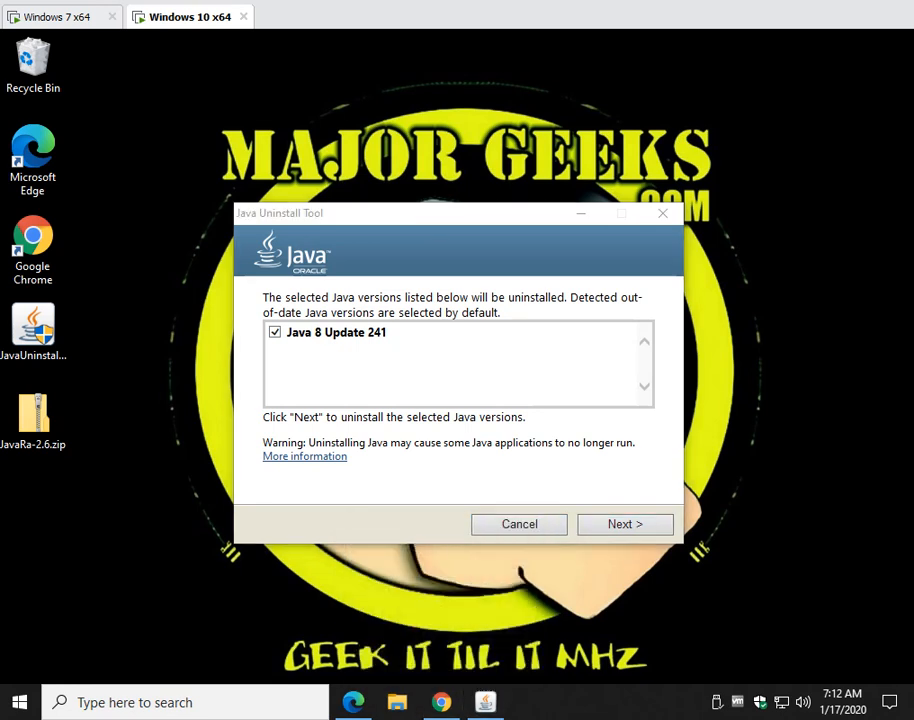
{"action": "left_click", "coordinate": [624, 524]}
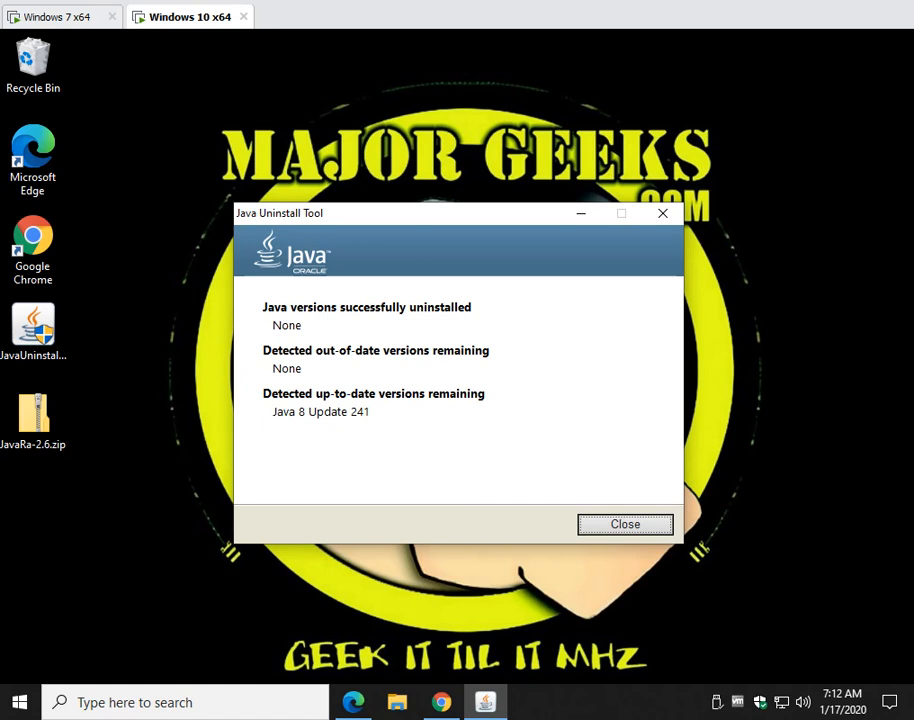
{"action": "left_click", "coordinate": [624, 524]}
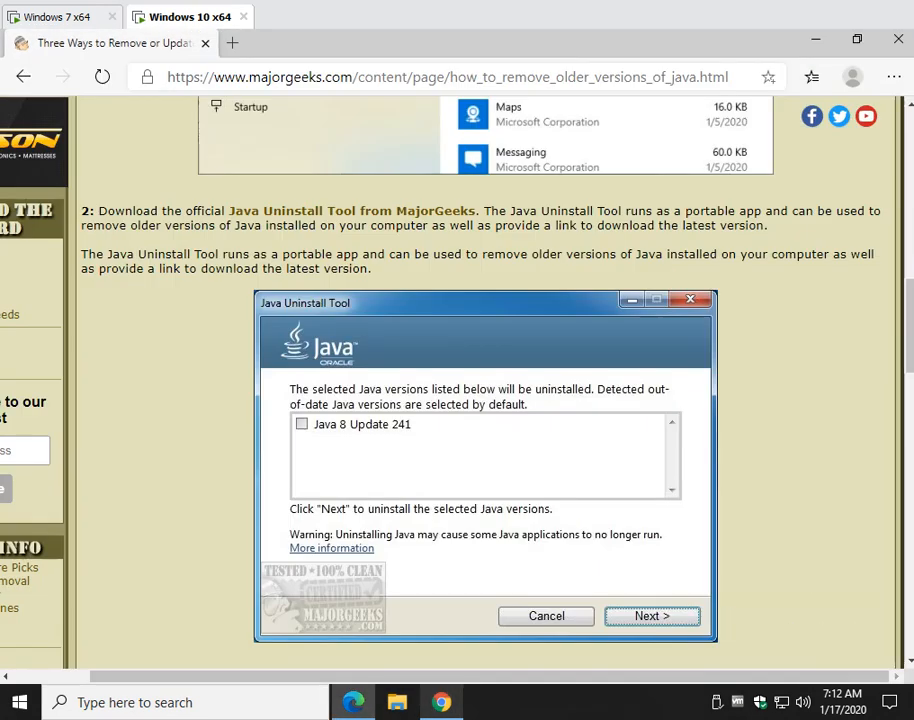
Step: Scroll past the uninstaller videos, then back up to section 3 listing IObit, Geek, Wise and HiBit uninstallers
{"action": "scroll", "scroll_direction": "down", "scroll_amount": 3}
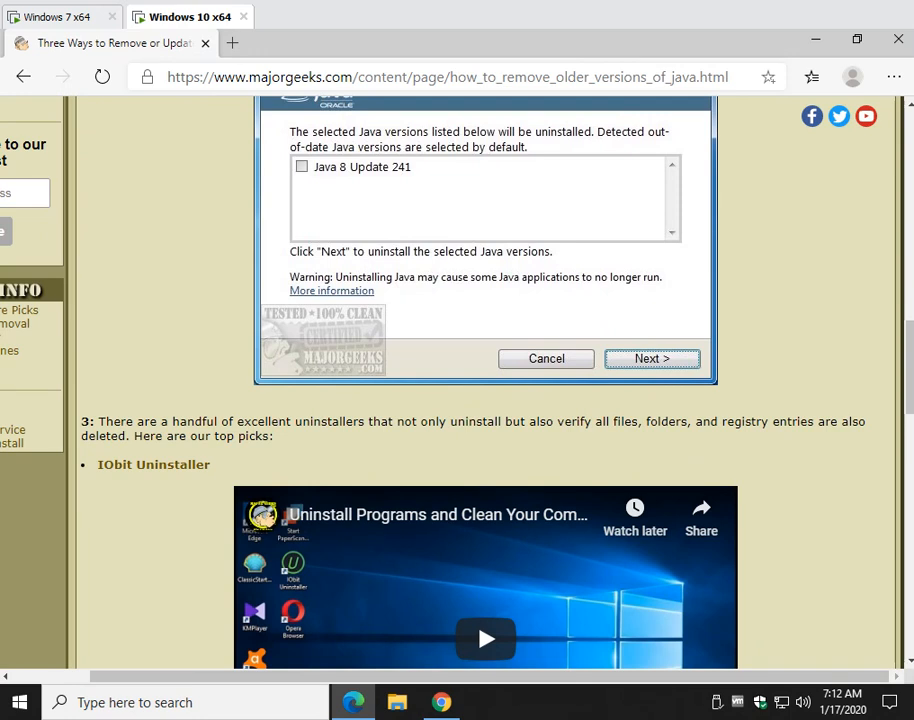
{"action": "scroll", "scroll_direction": "down", "scroll_amount": 3}
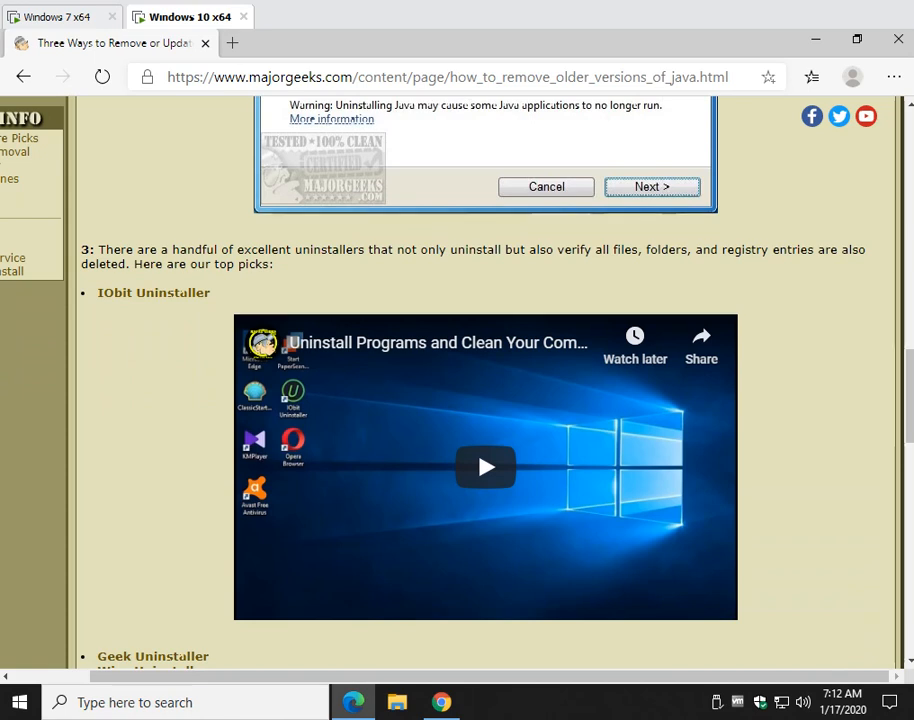
{"action": "scroll", "scroll_direction": "down", "scroll_amount": 3}
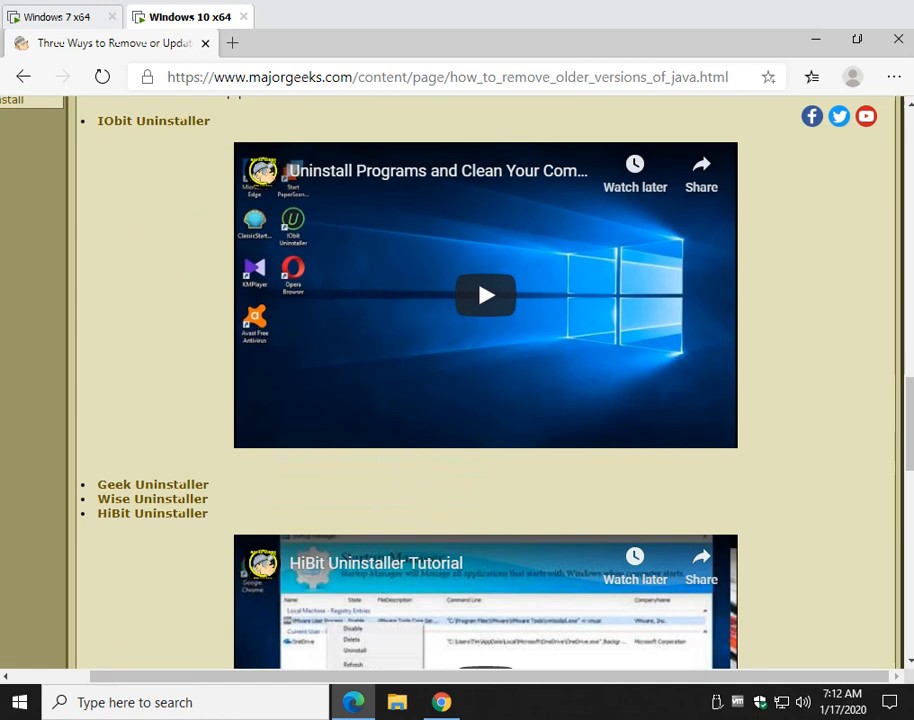
{"action": "mouse_move", "coordinate": [152, 512]}
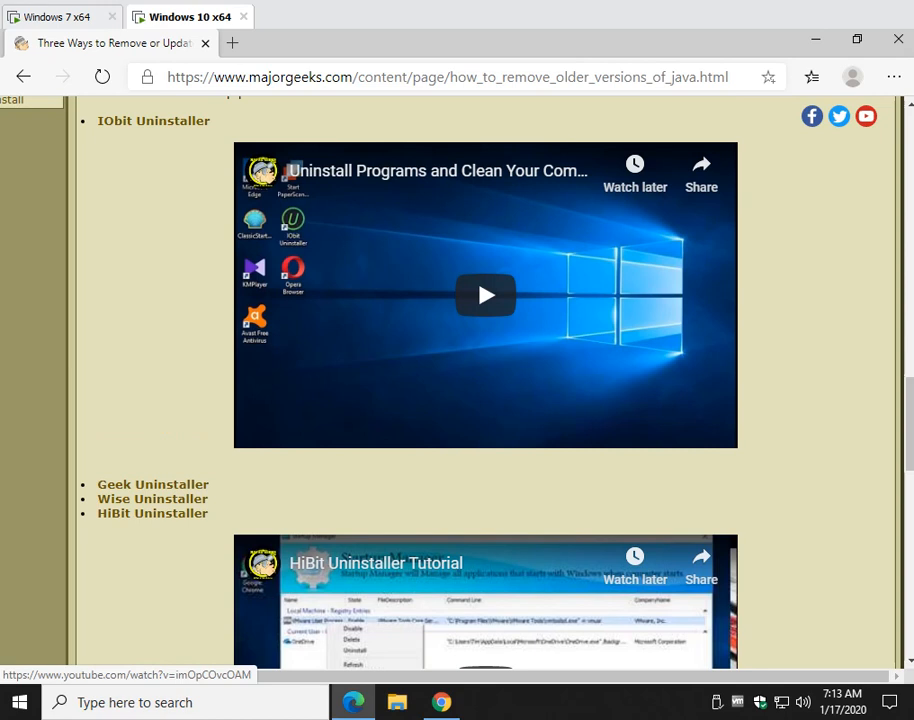
{"action": "scroll", "scroll_direction": "down", "scroll_amount": 3}
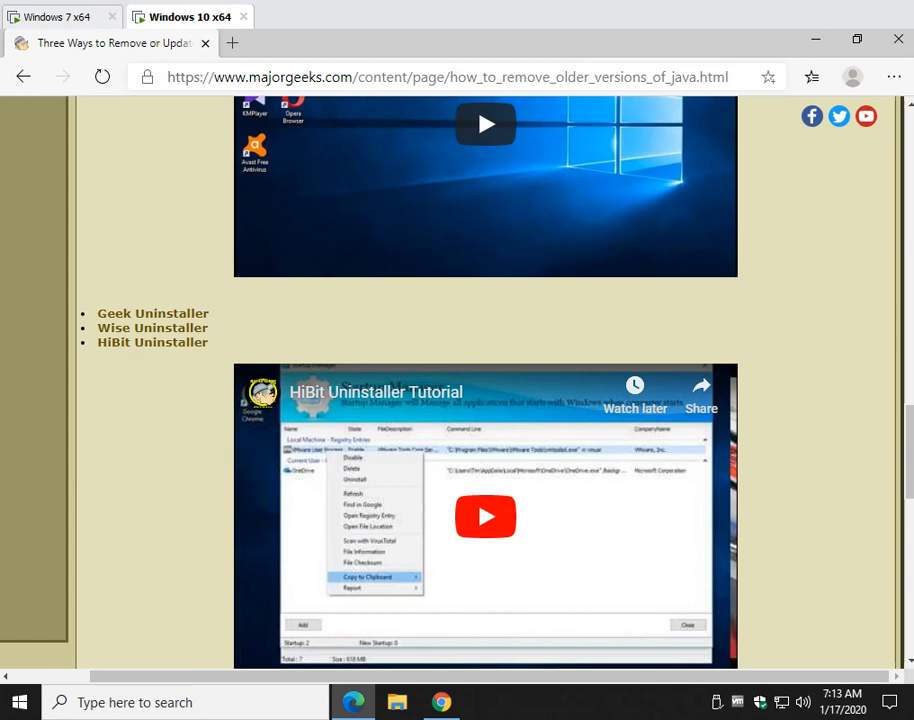
{"action": "scroll", "scroll_direction": "up", "scroll_amount": 3}
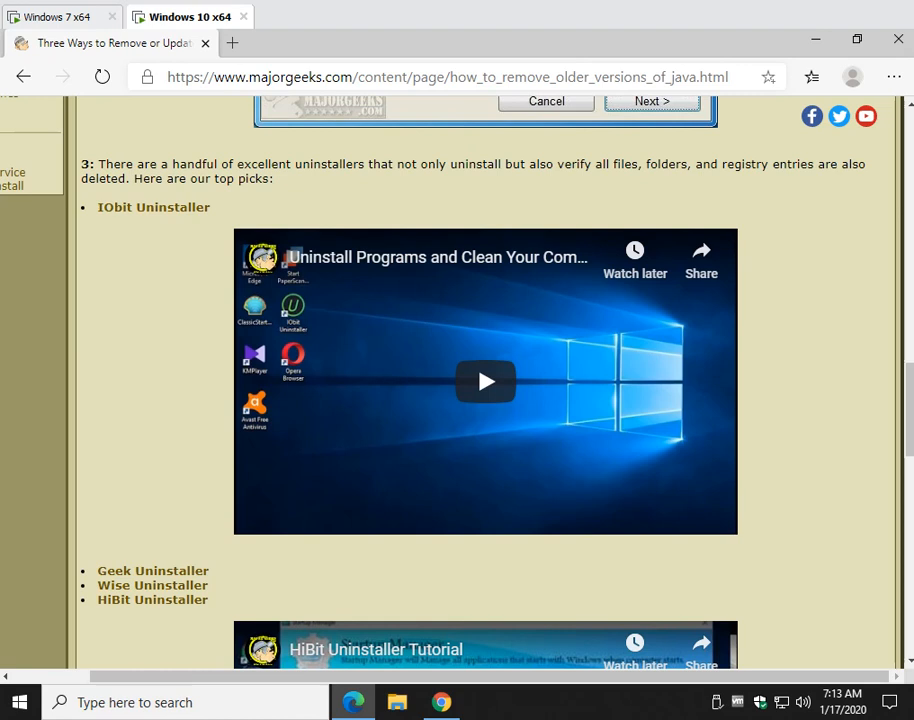
{"action": "scroll", "scroll_direction": "up", "scroll_amount": 3}
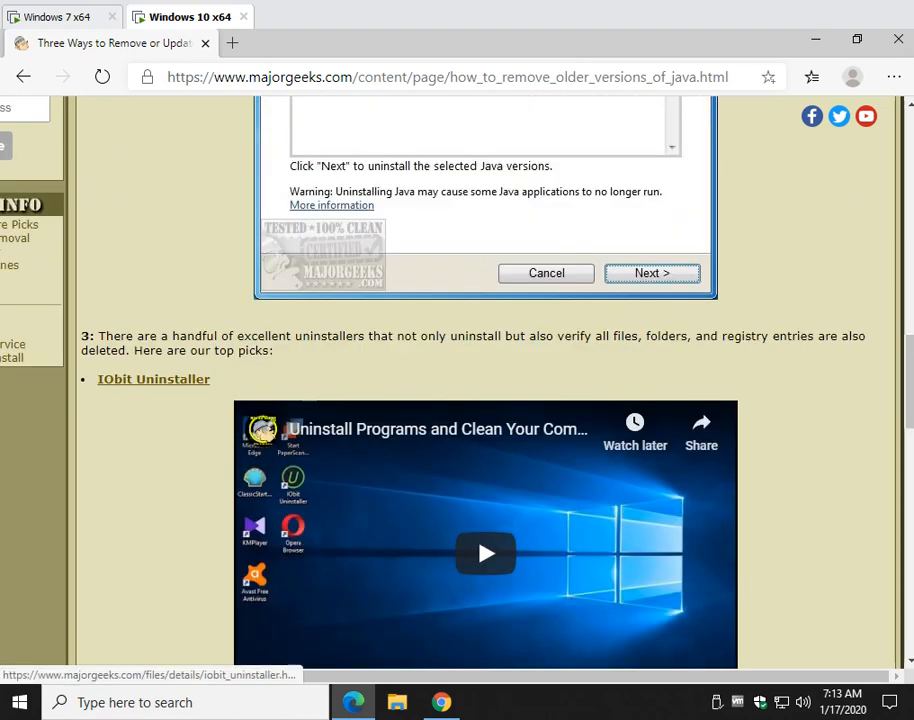
Step: Scroll the article back up to its title and introduction showing the first removal method
{"action": "scroll", "scroll_direction": "up", "scroll_amount": 3}
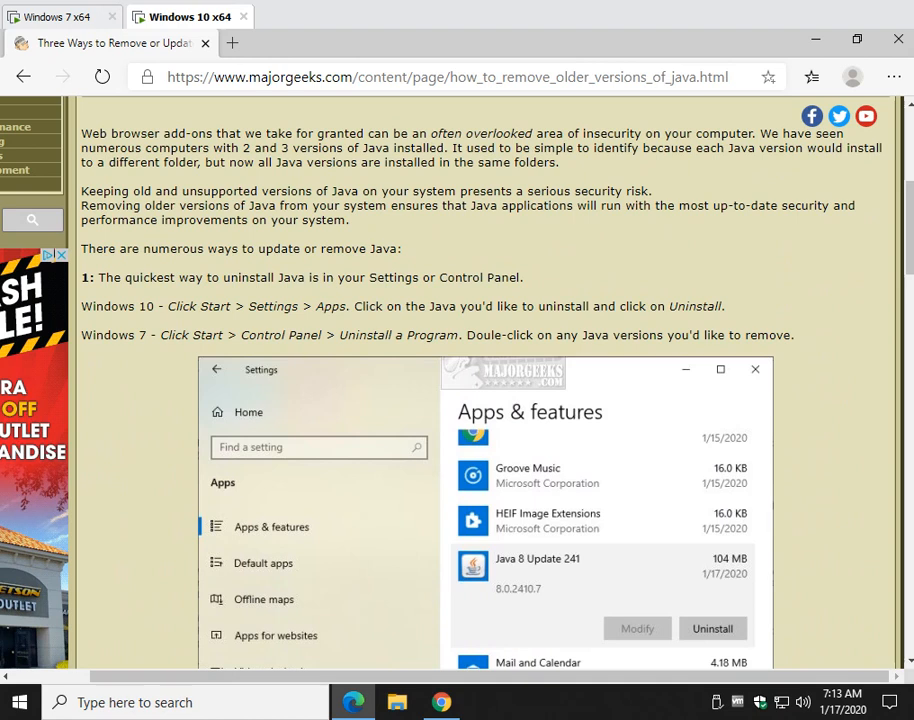
{"action": "scroll", "scroll_direction": "up", "scroll_amount": 3}
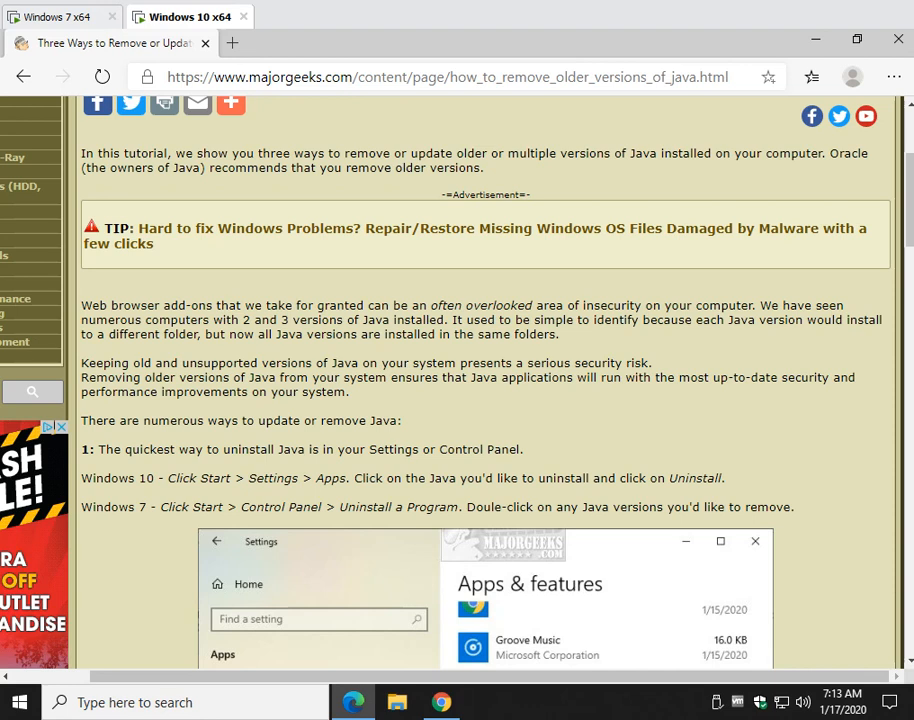
{"action": "scroll", "scroll_direction": "up", "scroll_amount": 3}
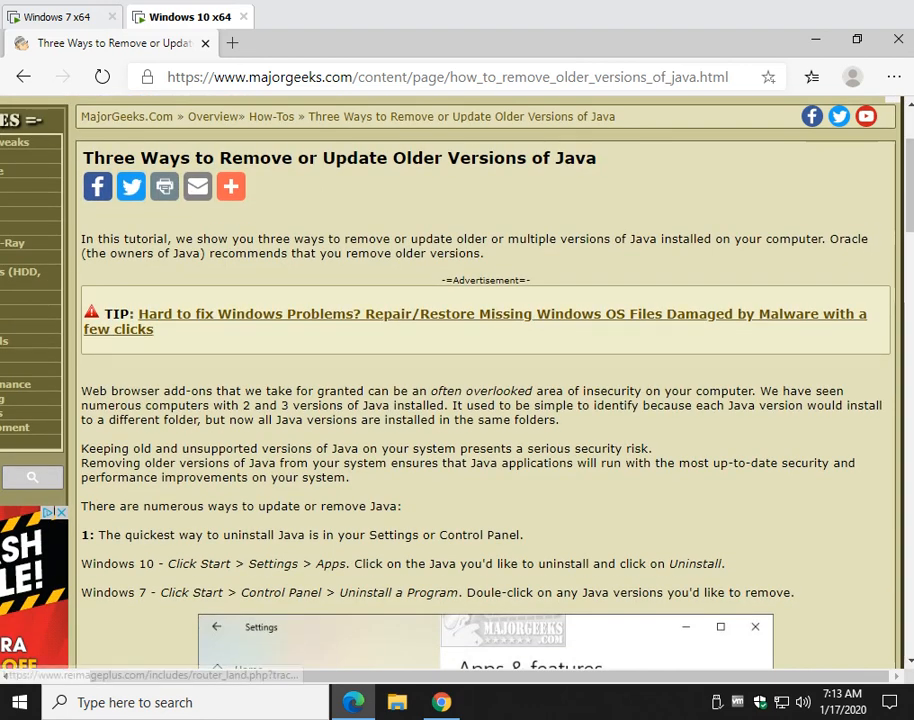